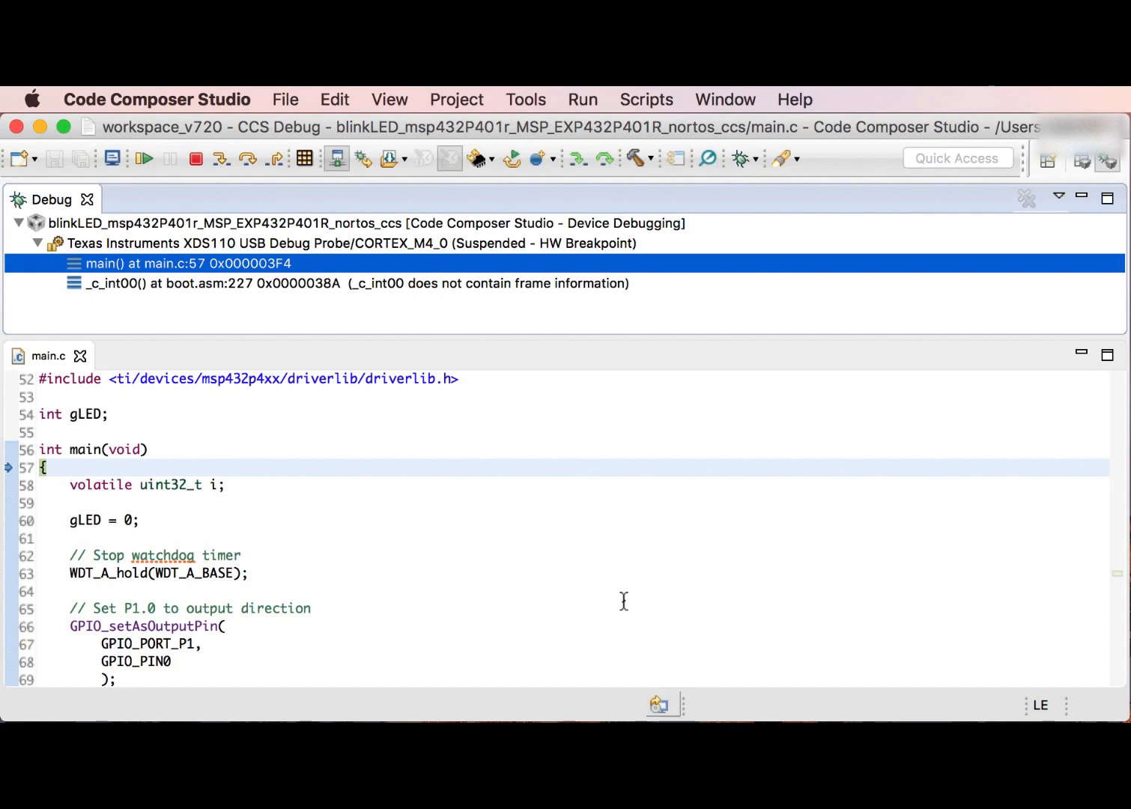
mouse_move(487, 409)
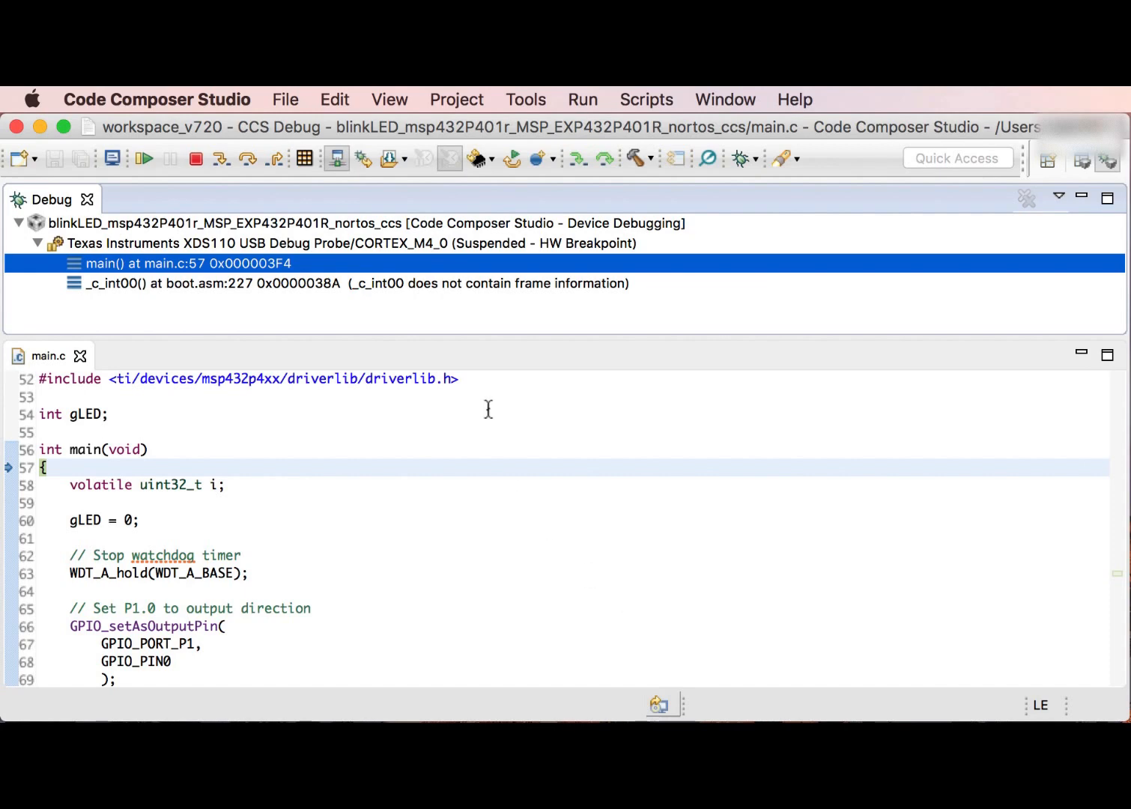
Show the Breakpoints view from the View menu beside the Debug panel
click(389, 99)
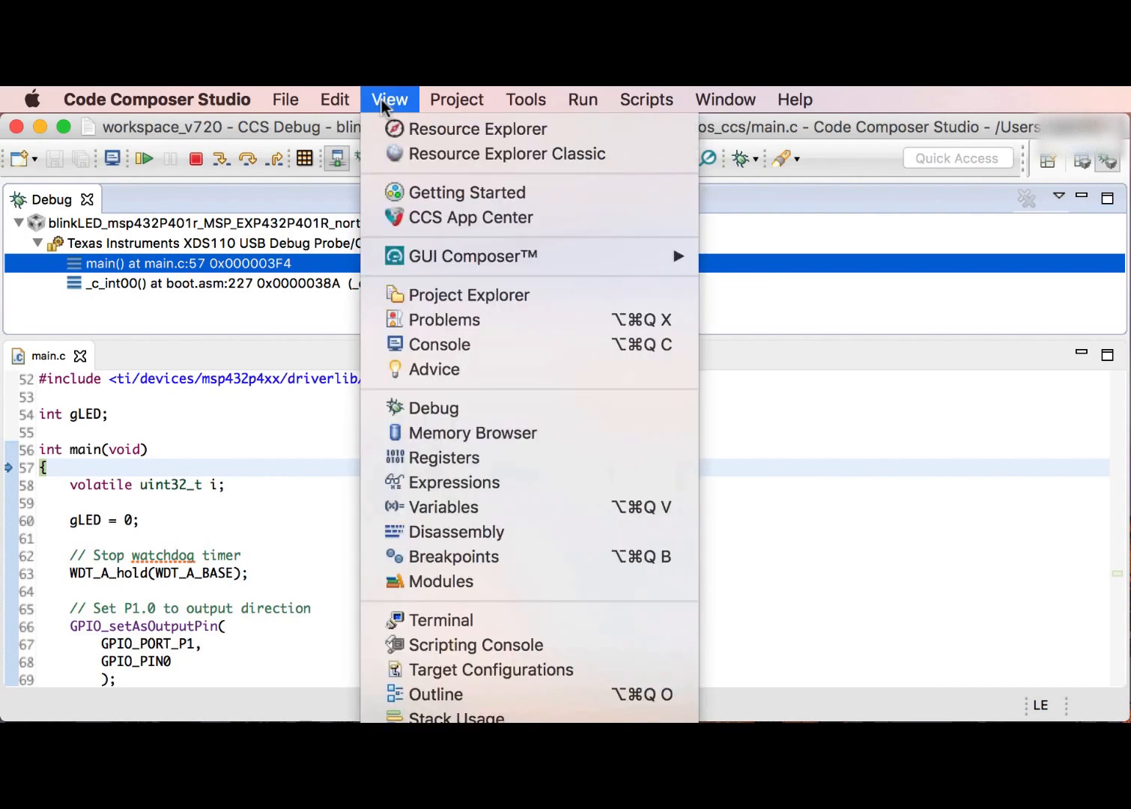
click(451, 560)
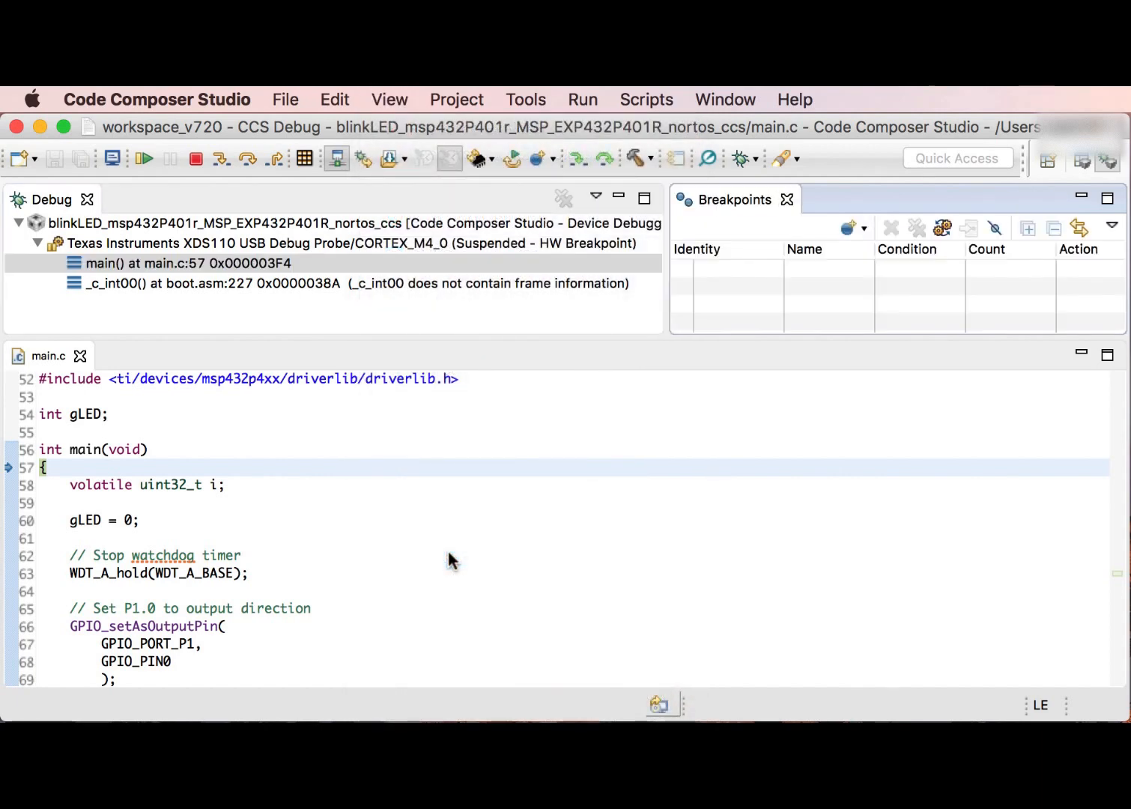
Add a Clock Cycles Count Event to the Breakpoints list
click(864, 227)
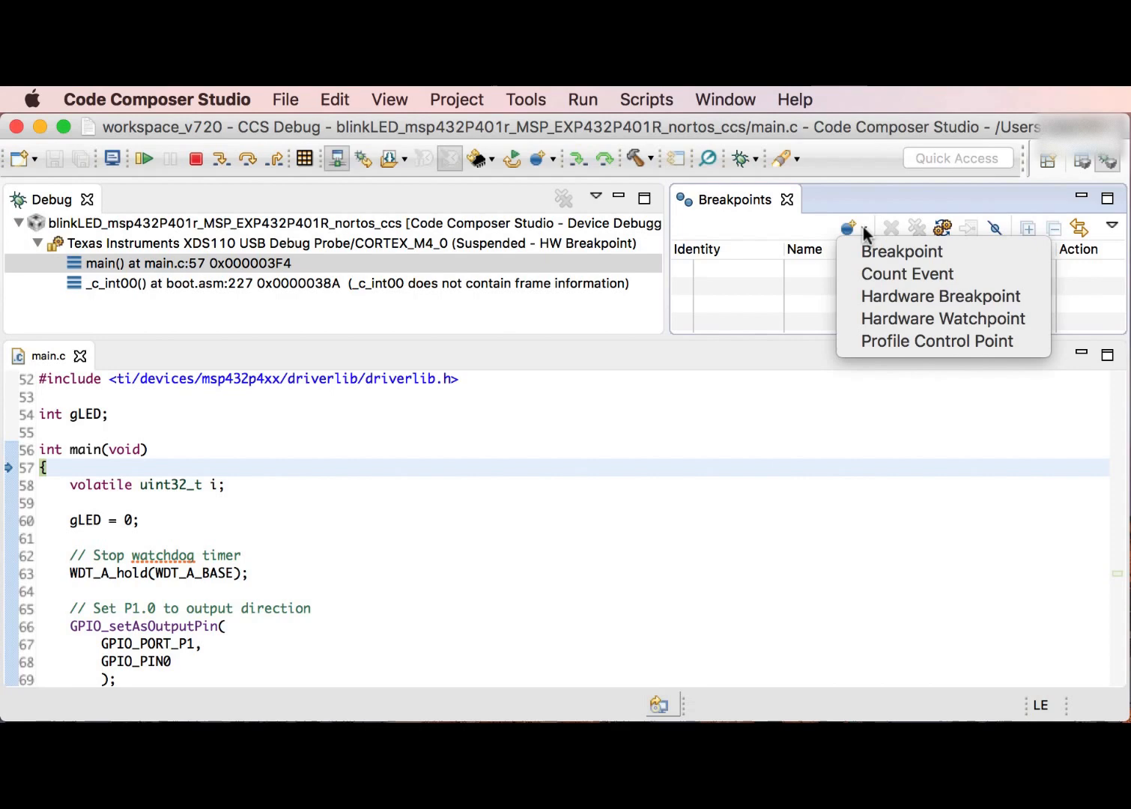
click(907, 273)
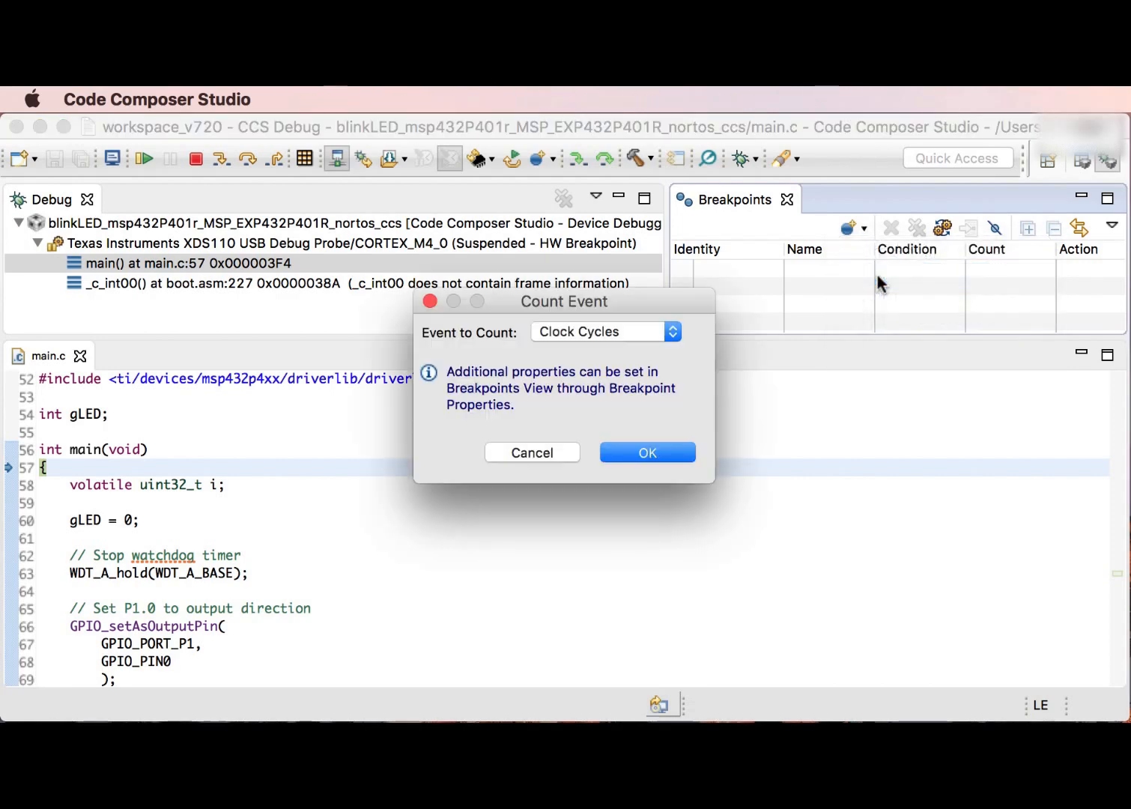
mouse_move(617, 354)
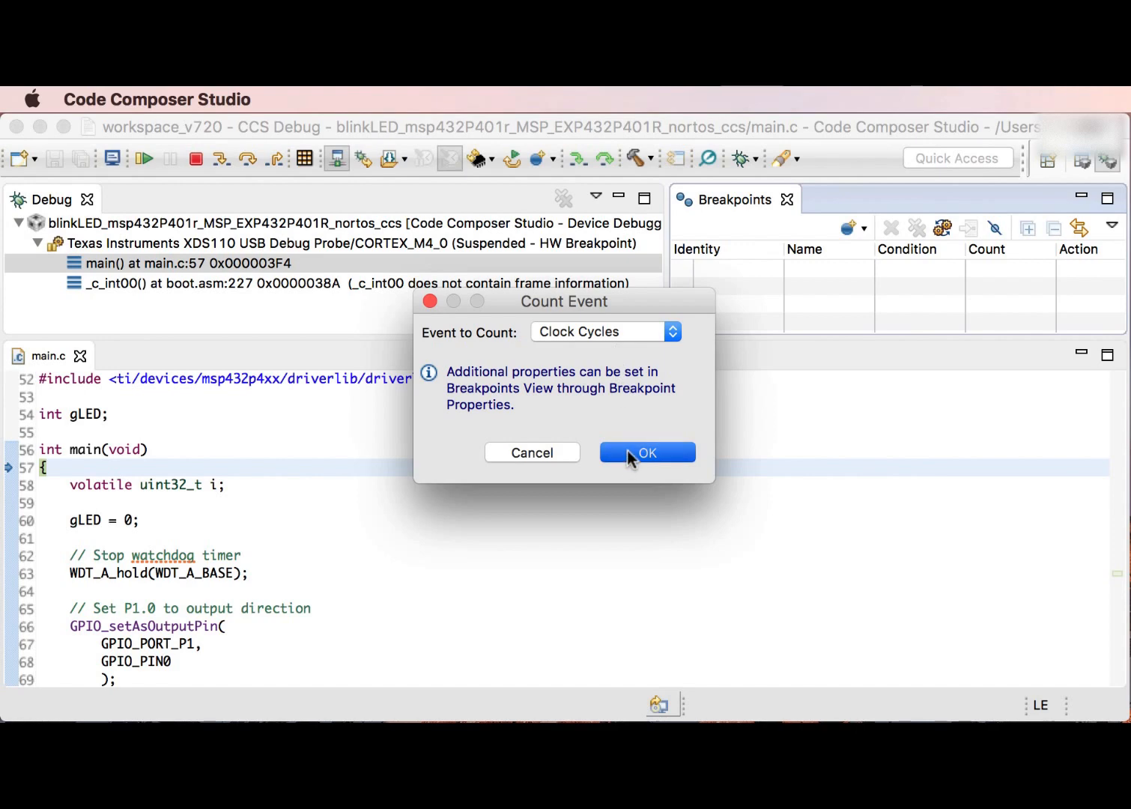
click(646, 452)
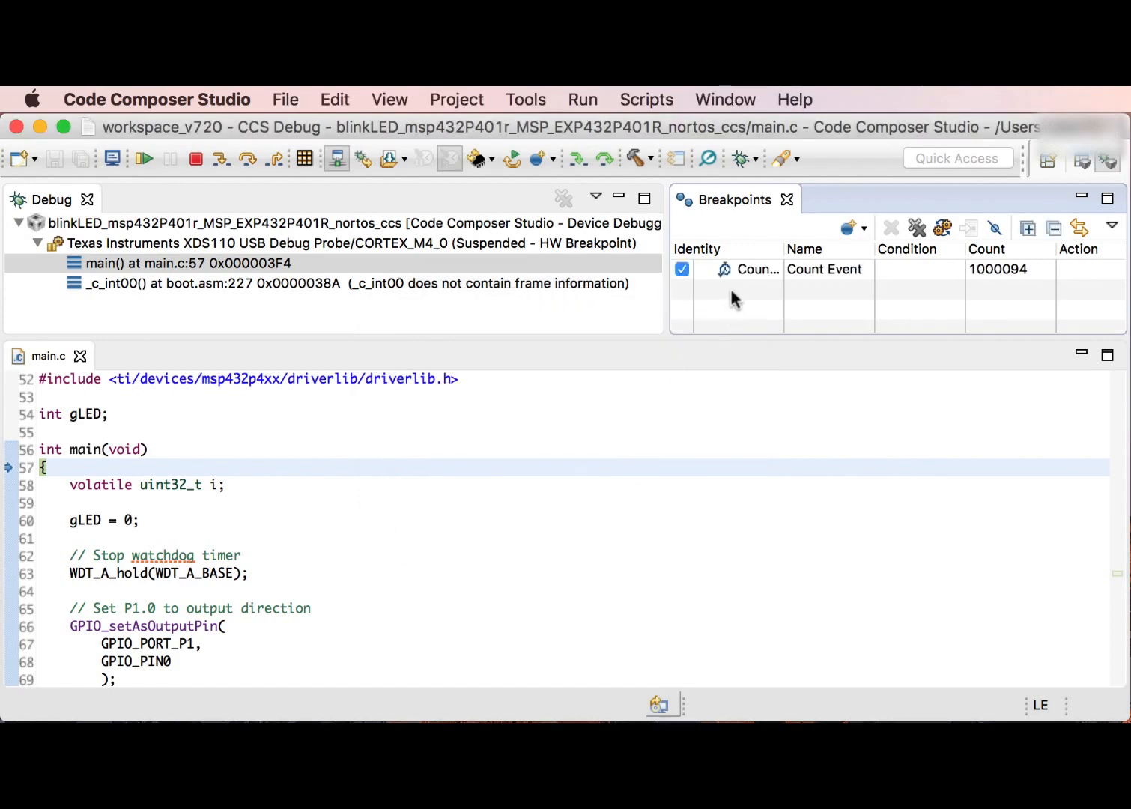
mouse_move(997, 292)
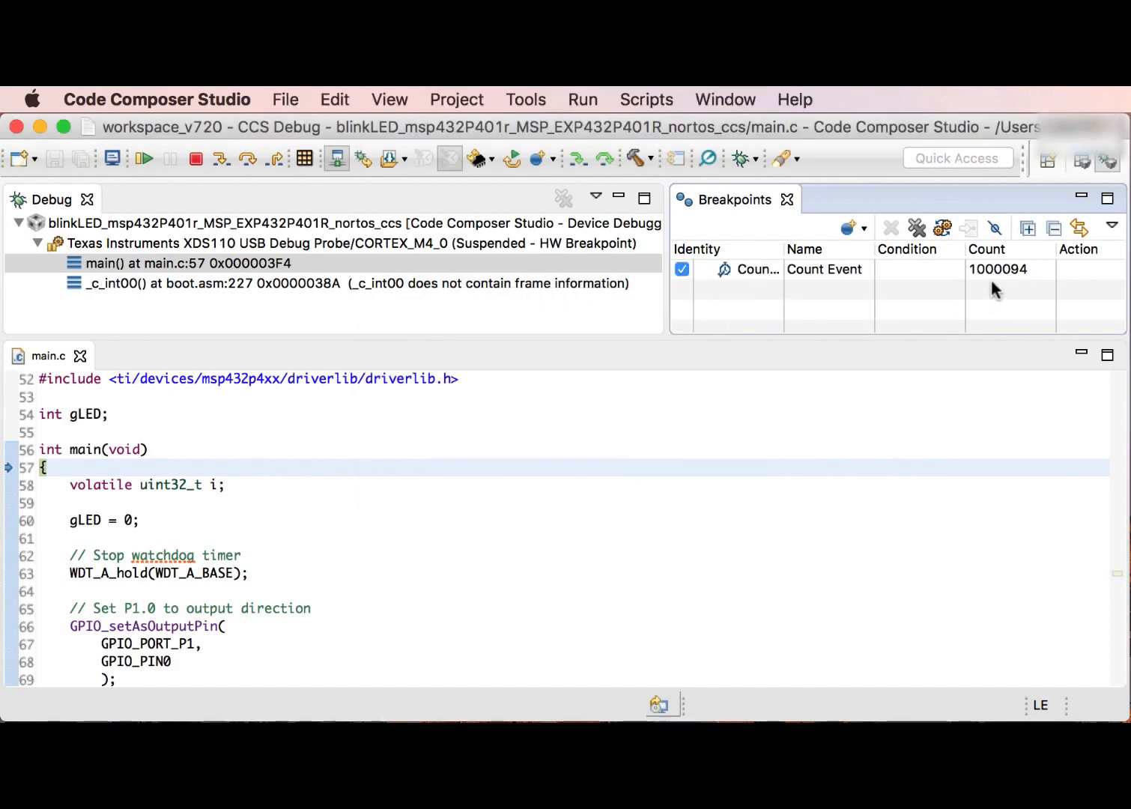
mouse_move(542, 468)
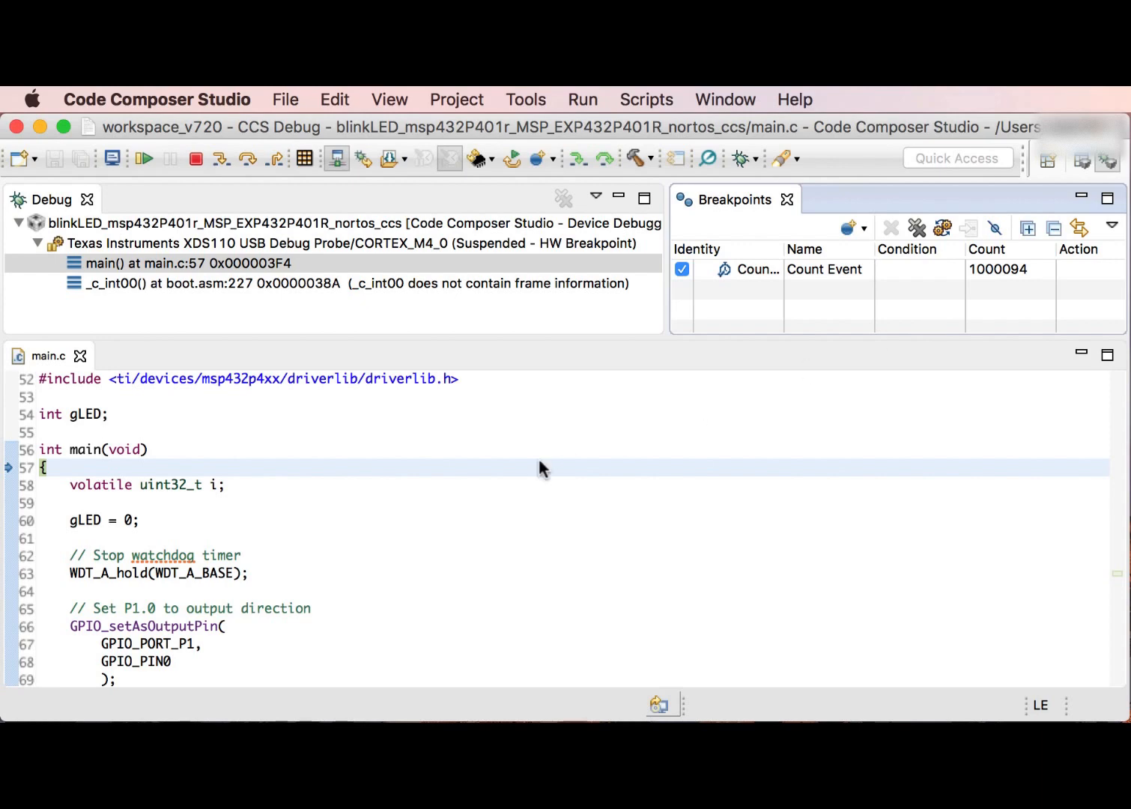
mouse_move(101, 575)
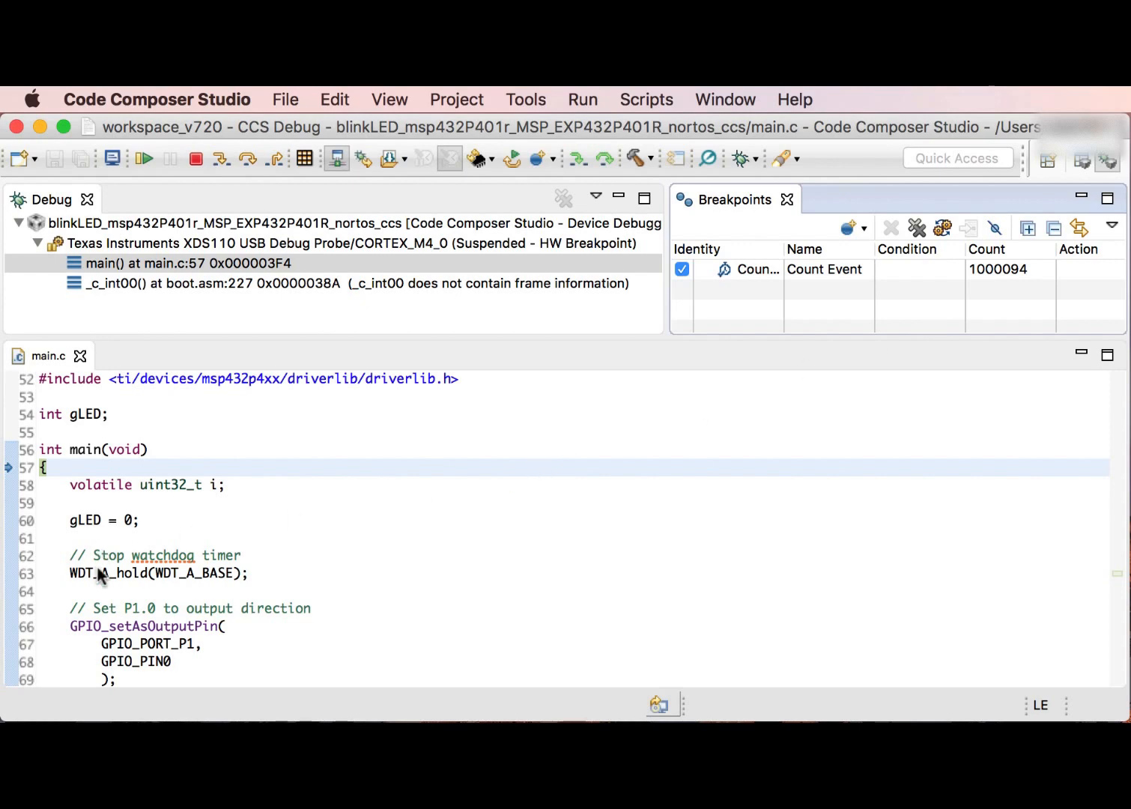
mouse_move(75, 587)
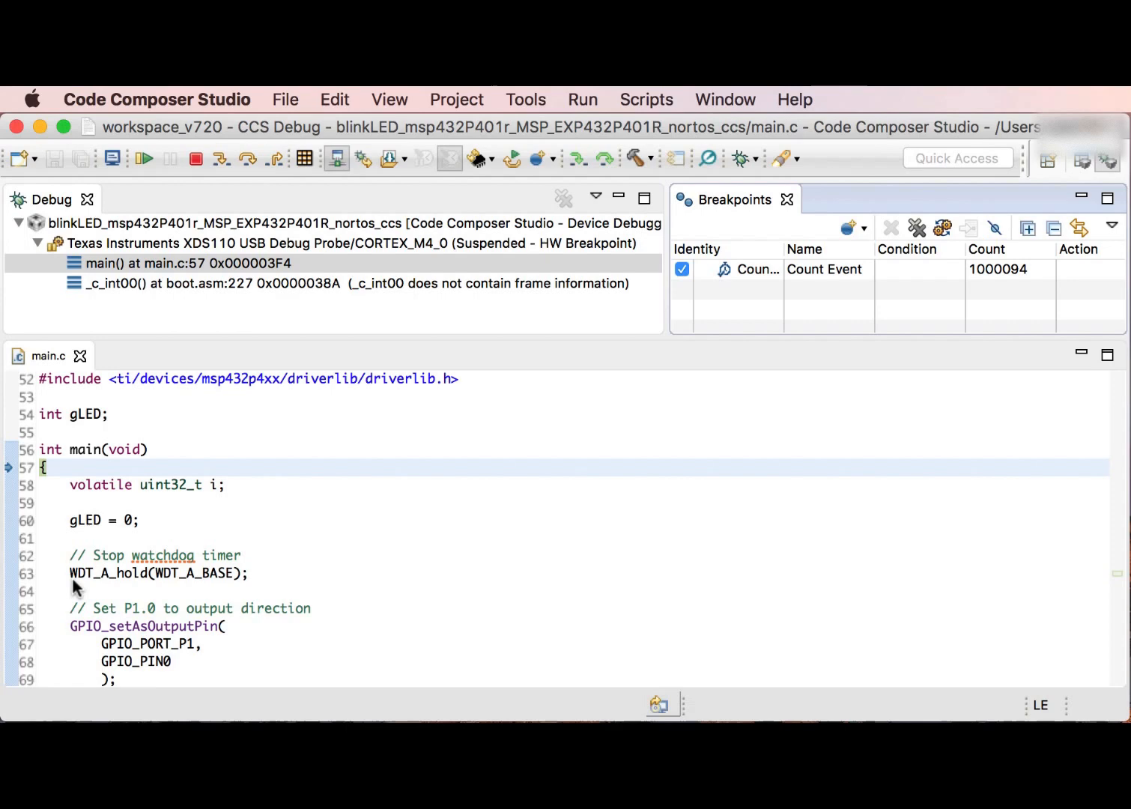
mouse_move(180, 595)
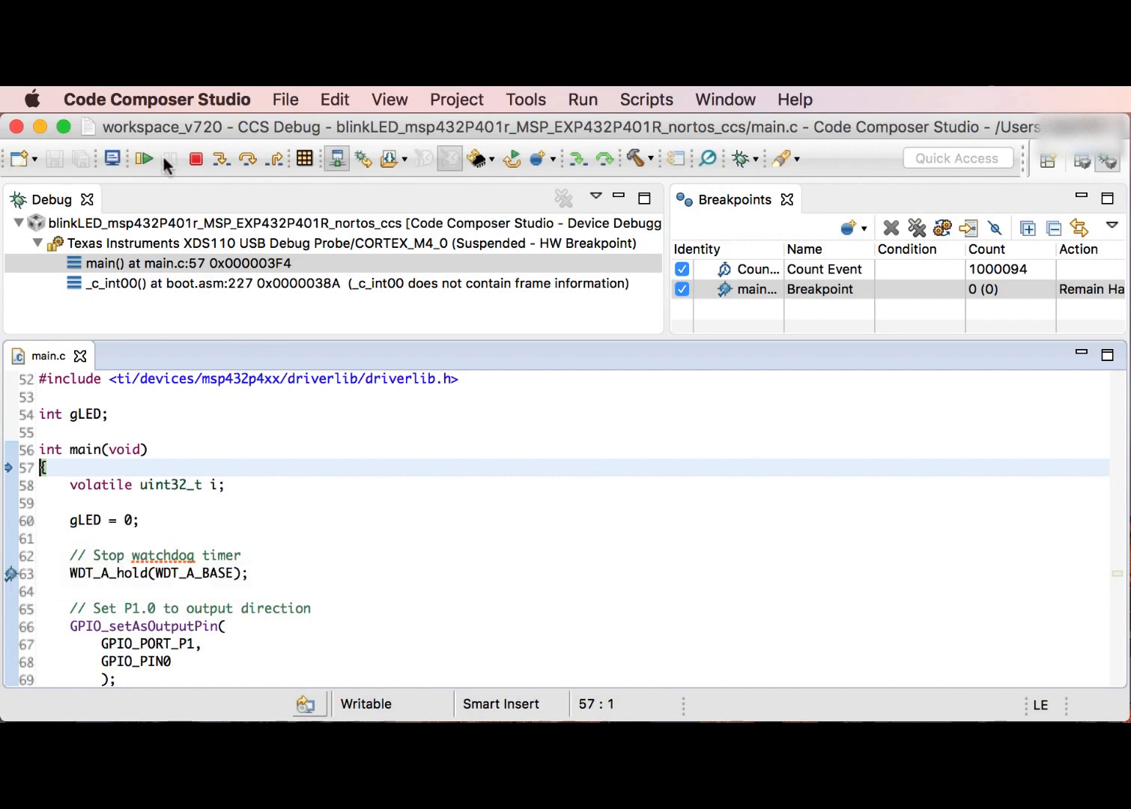
Resume to the WDT_A_hold breakpoint on line 63 and reset the Count Event counter
click(221, 158)
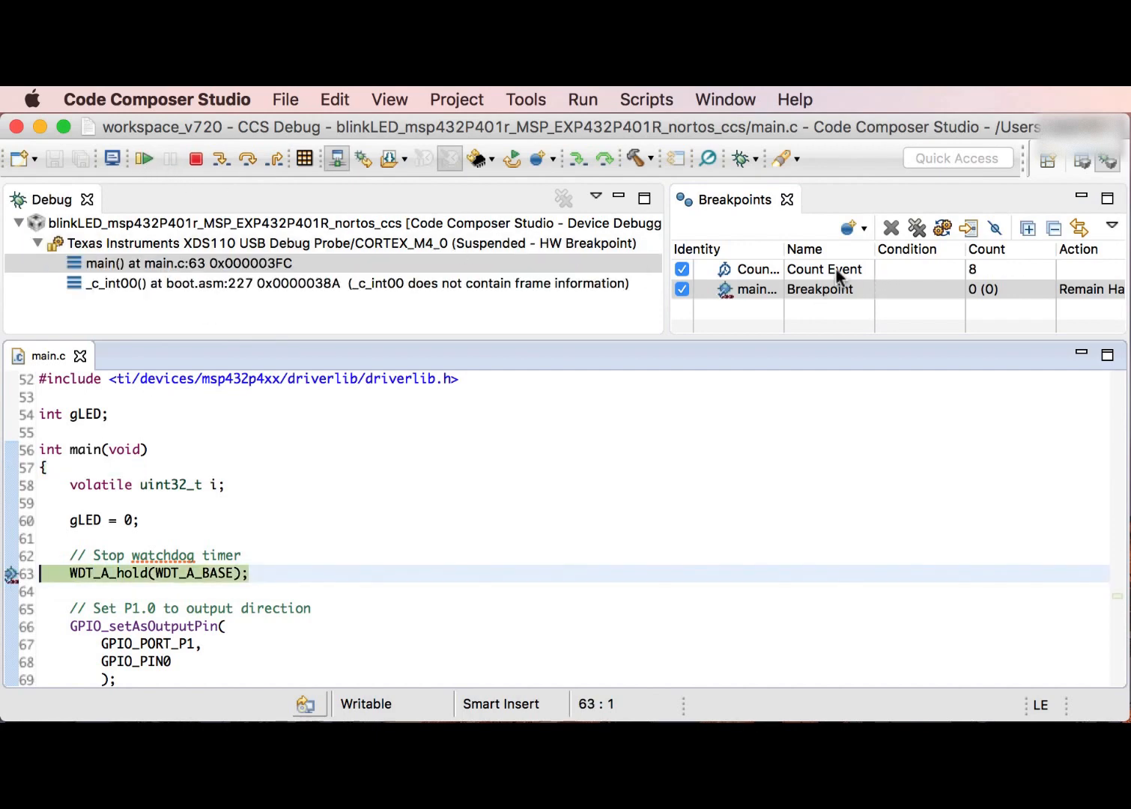
click(824, 269)
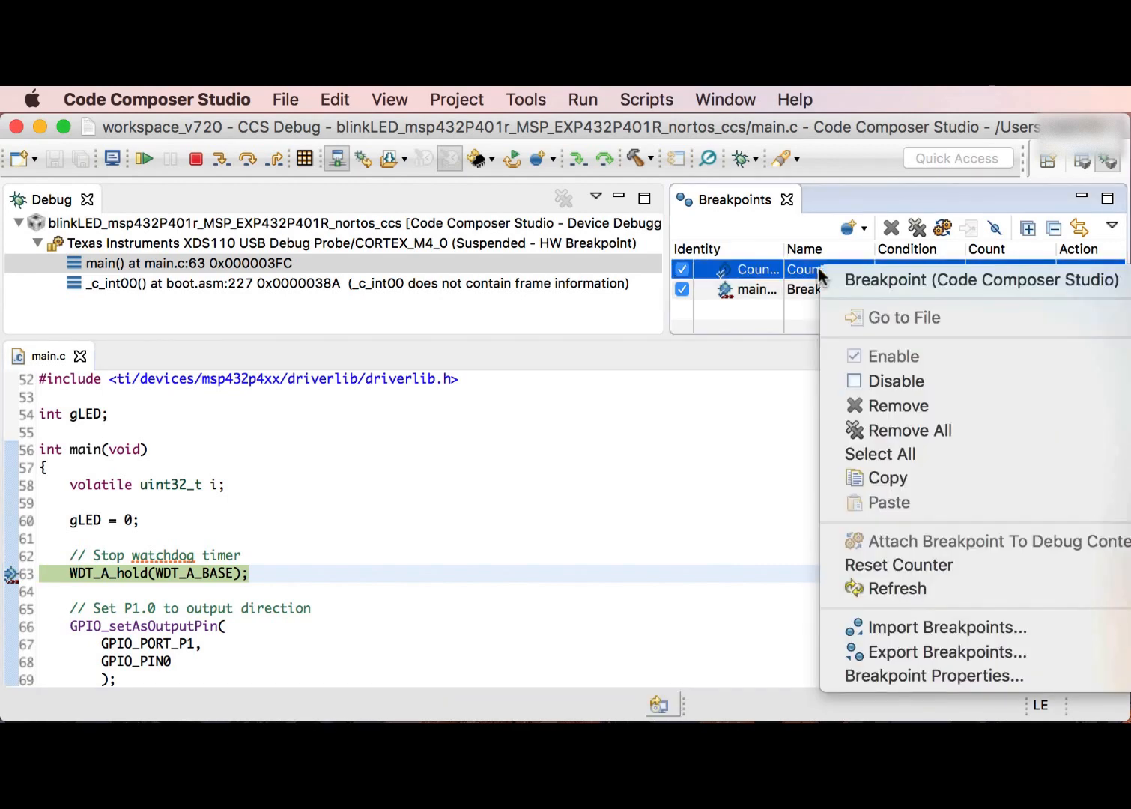
mouse_move(898, 564)
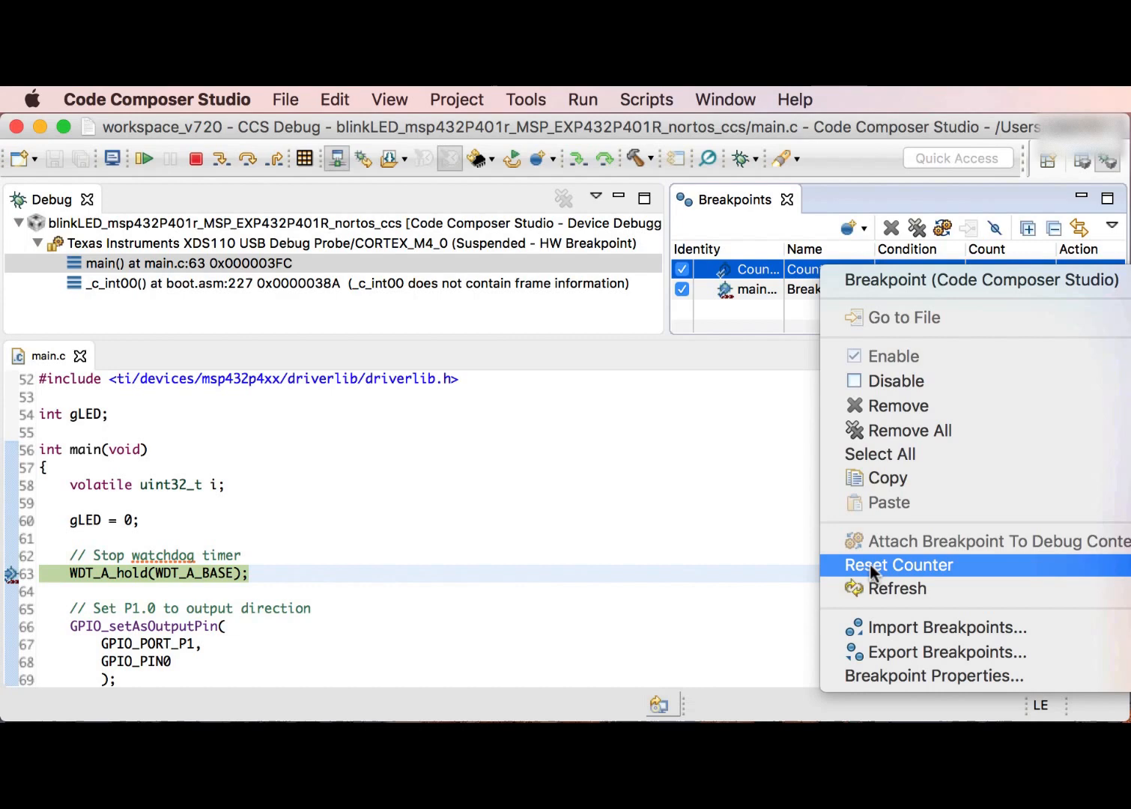
click(898, 565)
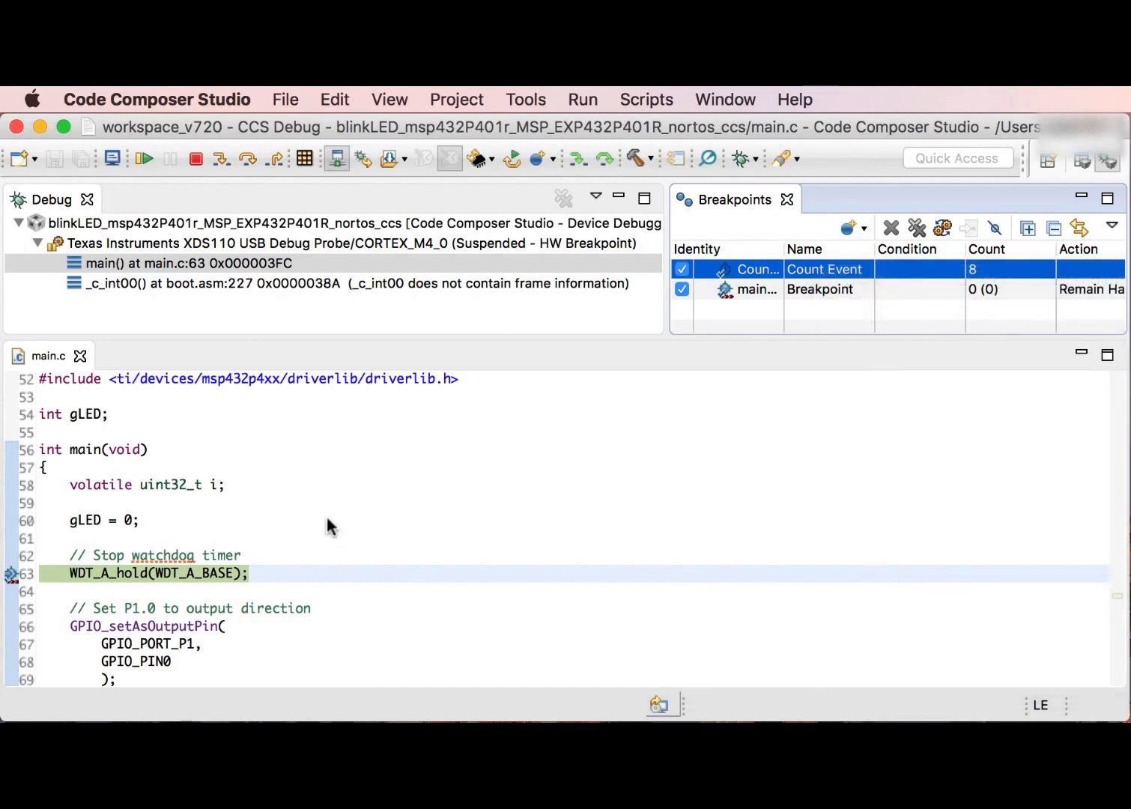
mouse_move(47, 650)
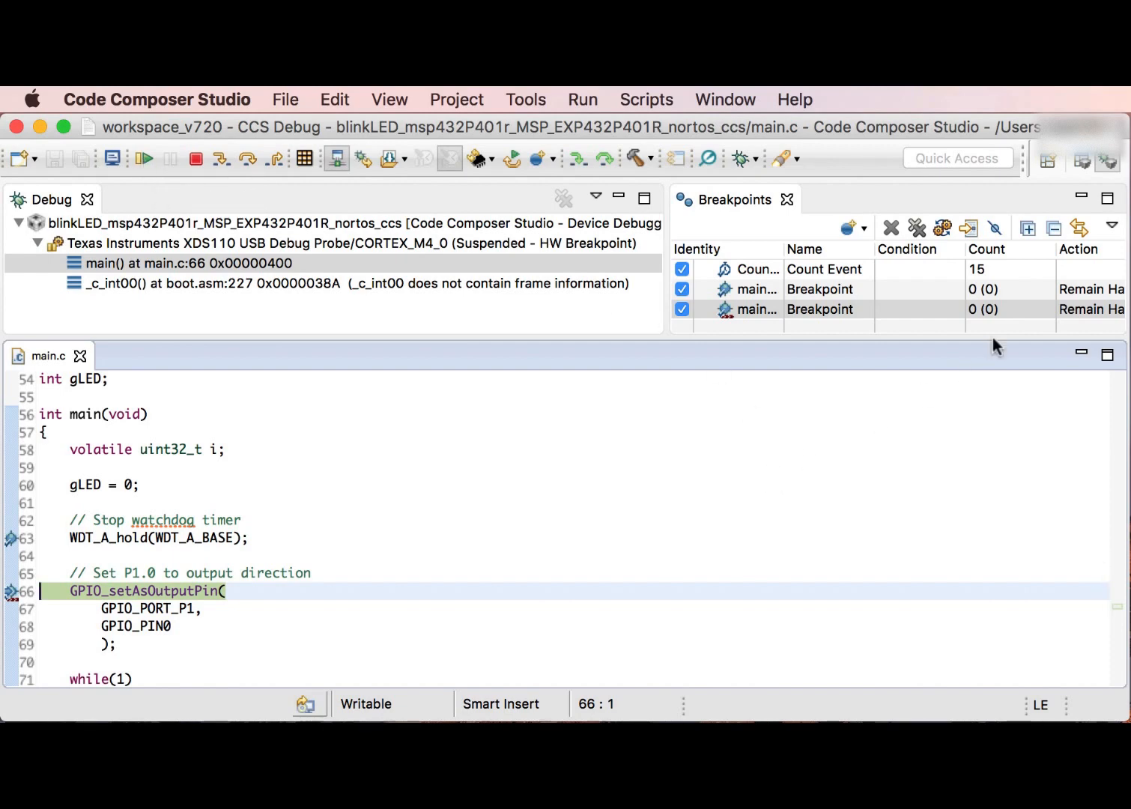
mouse_move(989, 281)
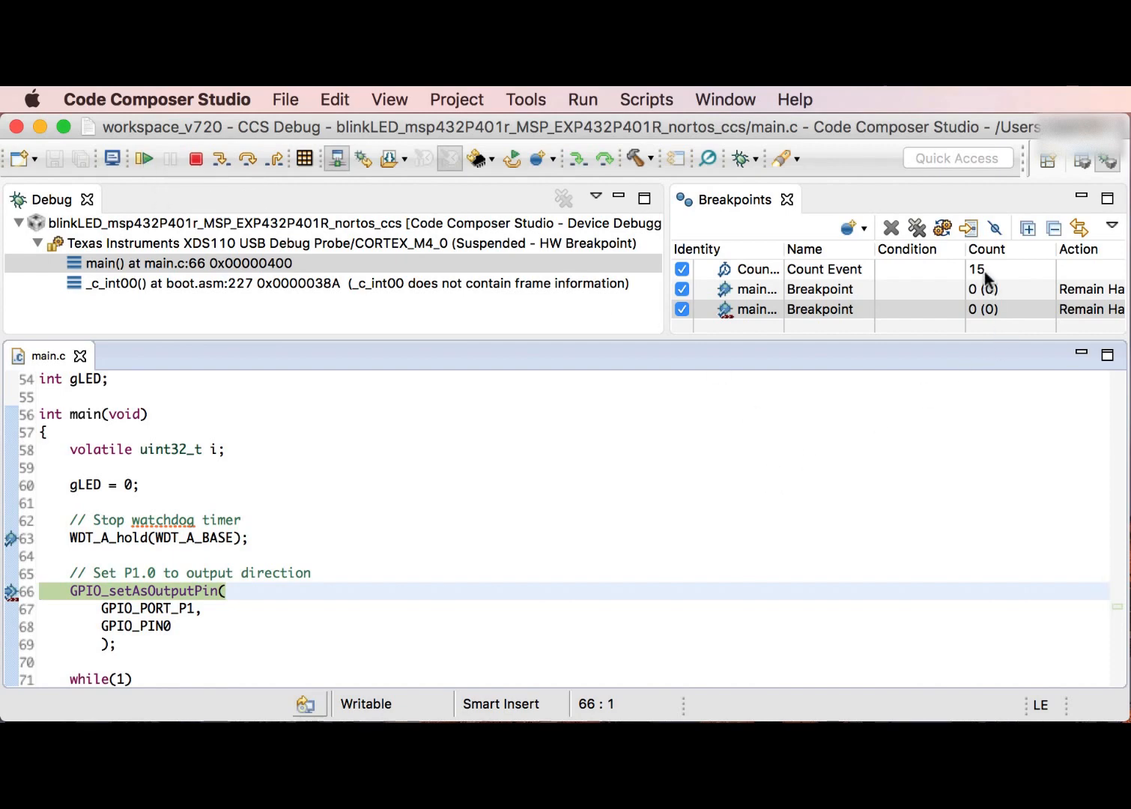